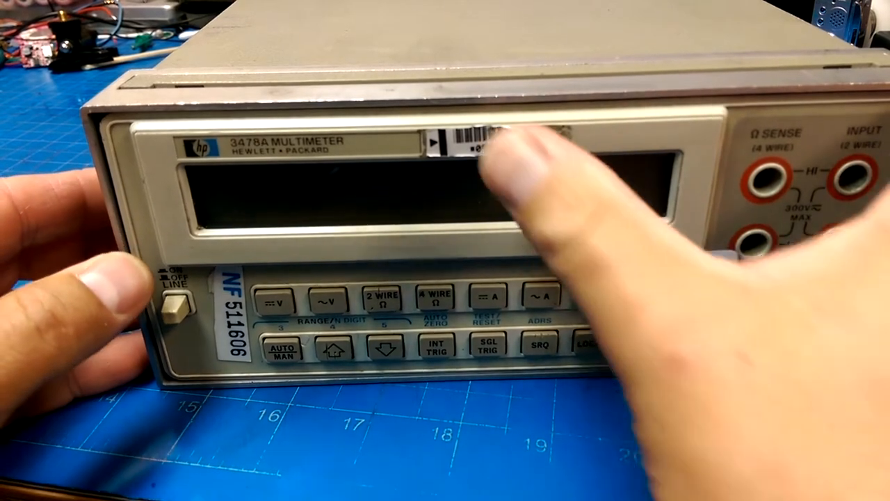
click(591, 296)
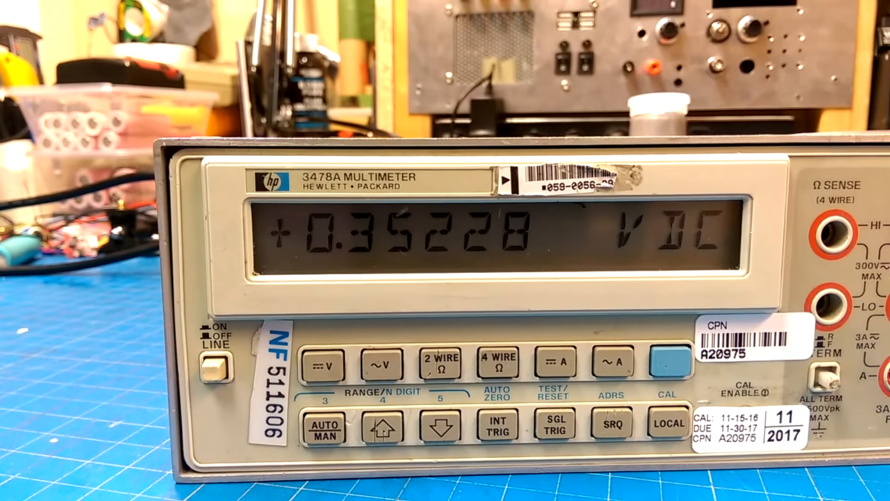
click(323, 363)
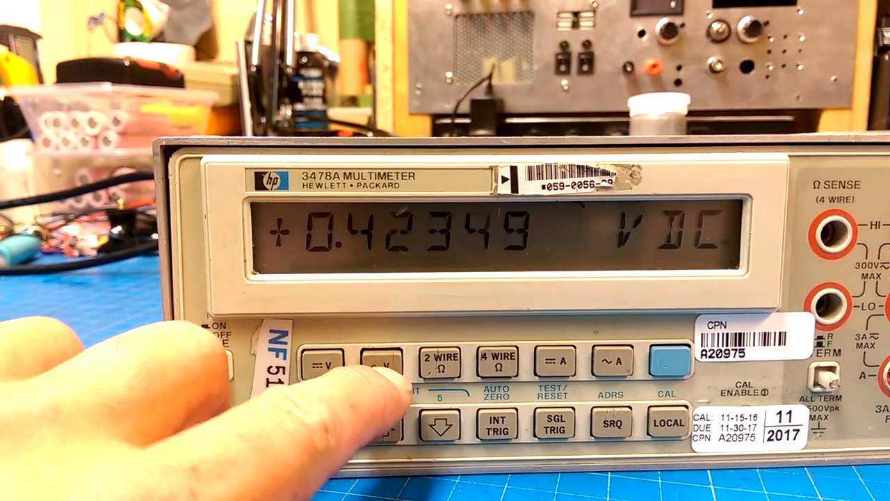
click(380, 364)
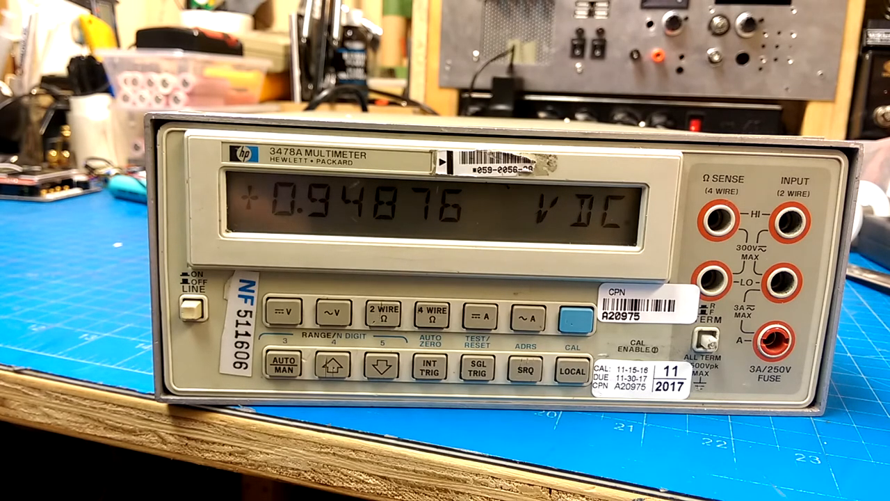
mouse_move(445, 250)
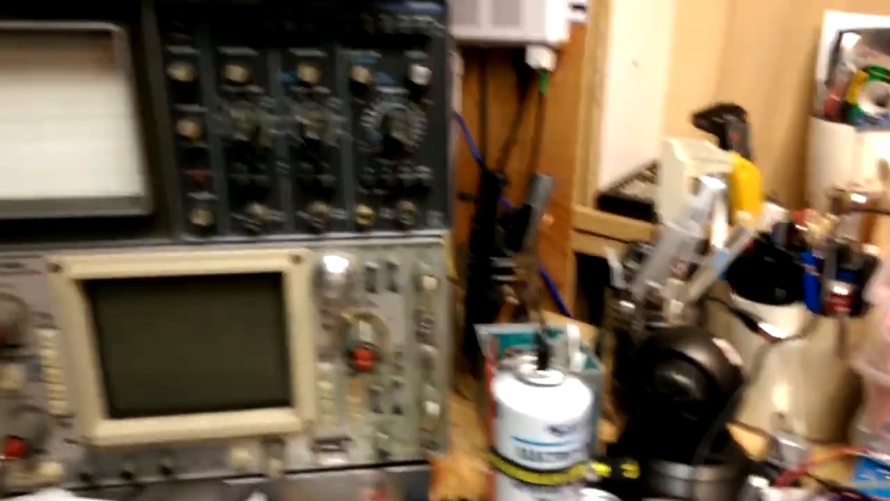